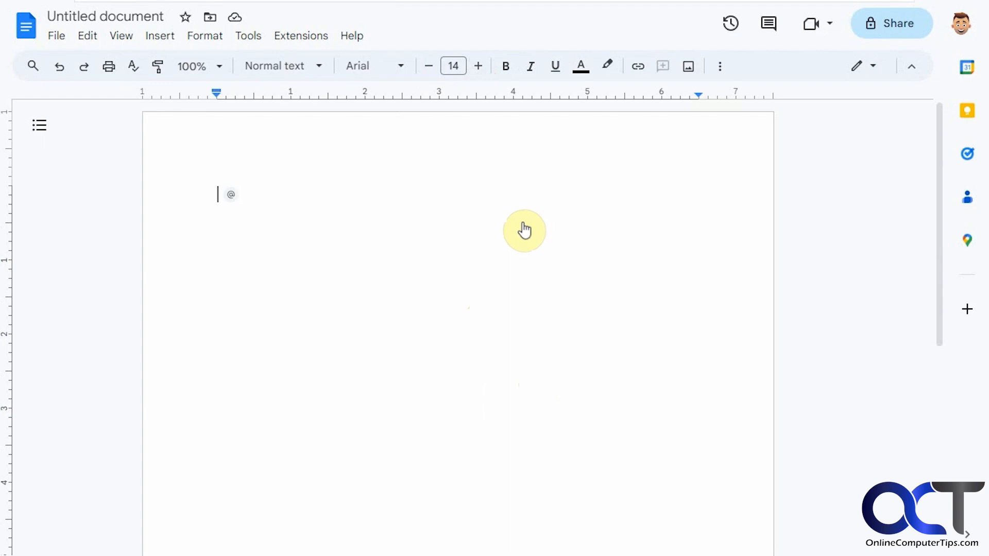
Enter 'Grocery List' as the document's first line
{"action": "type", "text": "Grocery L"}
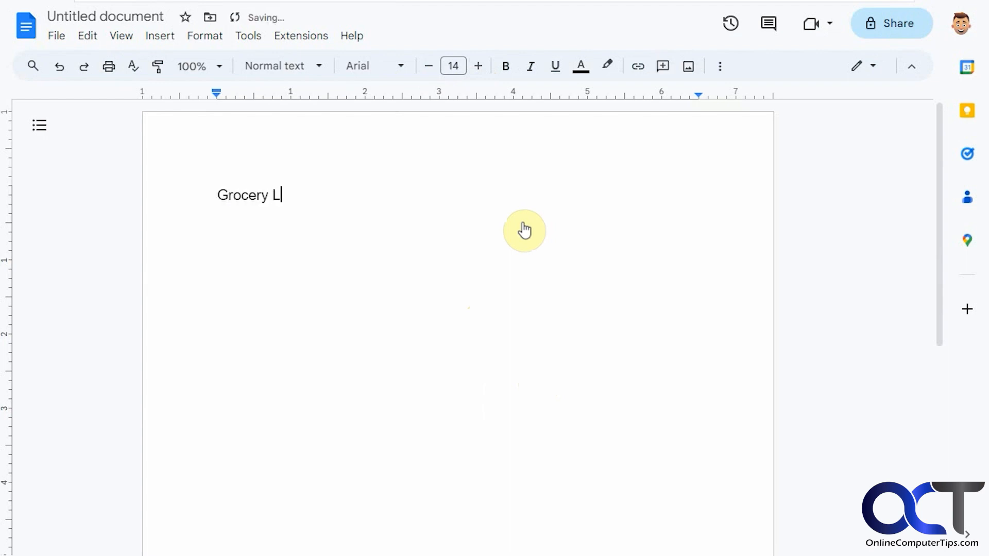
{"action": "type", "text": "ist"}
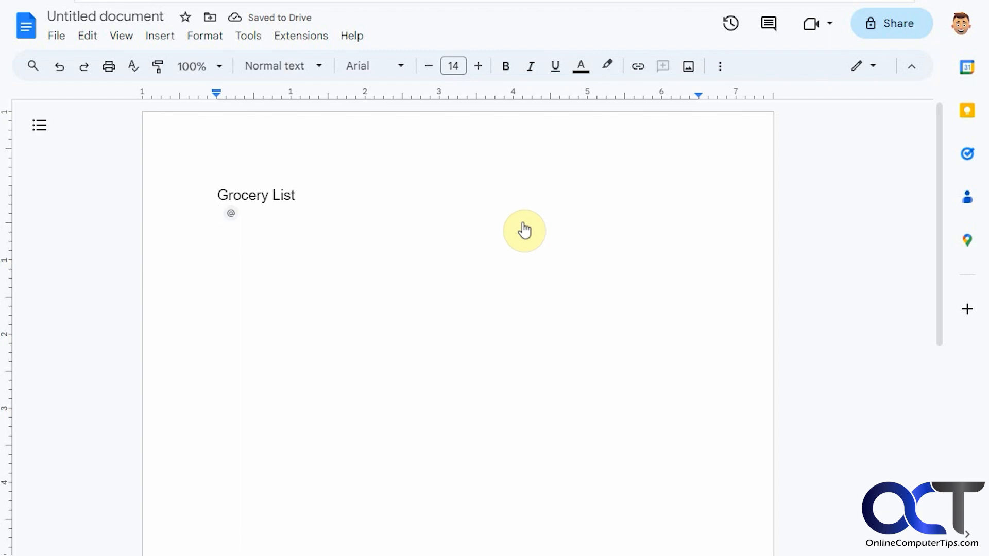
Start a checklist with [] and list Bread, Milk and Eggs, then end the list
{"action": "type", "text": "["}
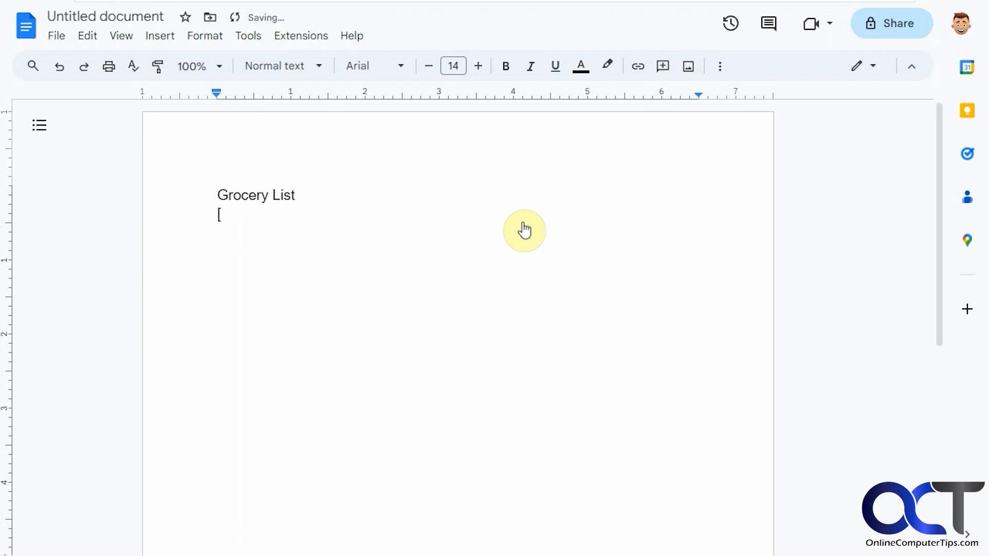
{"action": "type", "text": "]"}
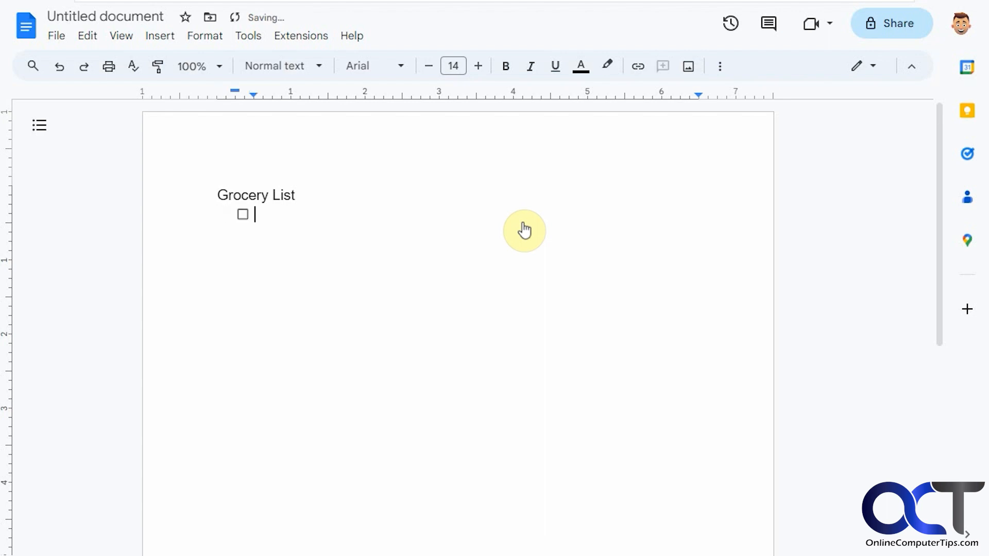
{"action": "type", "text": "Bread"}
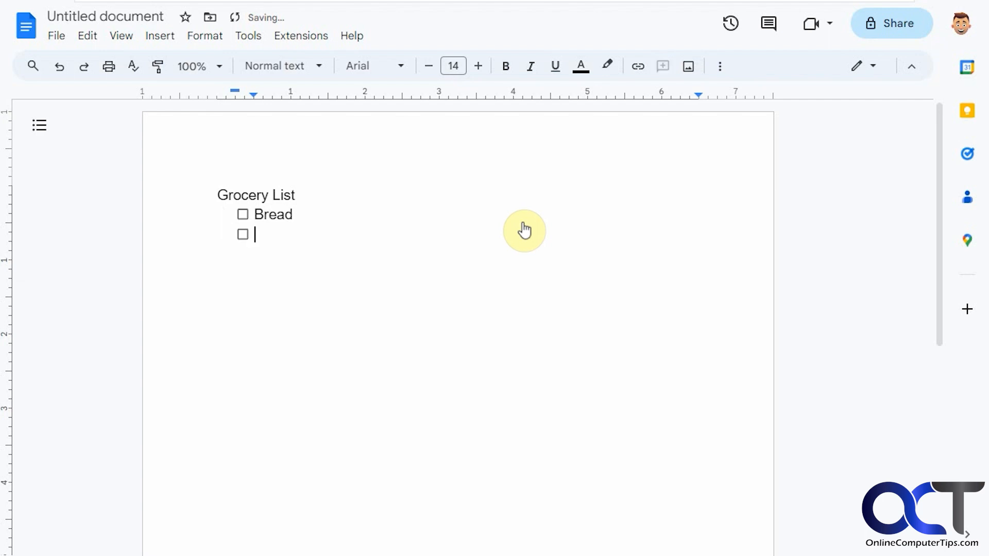
{"action": "type", "text": "Mi"}
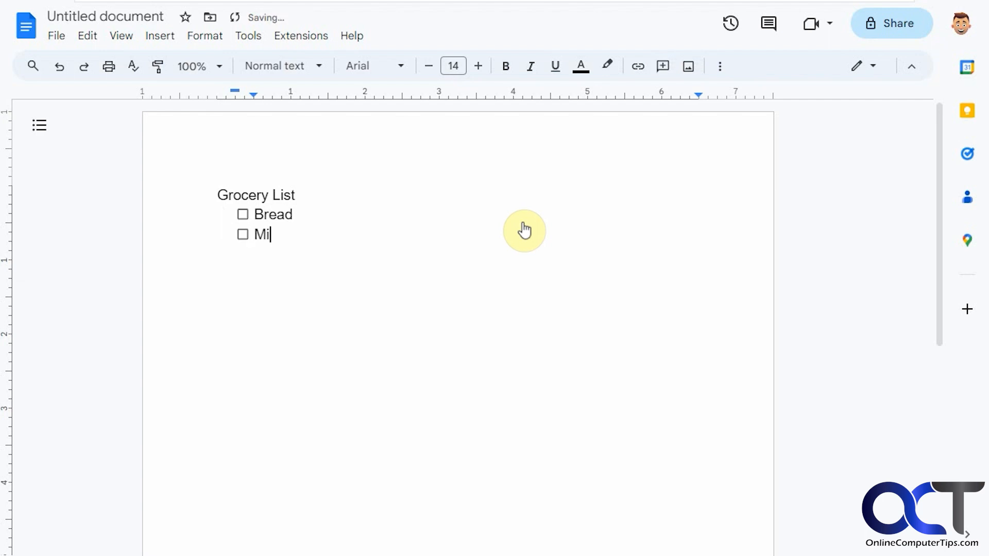
{"action": "type", "text": "lk"}
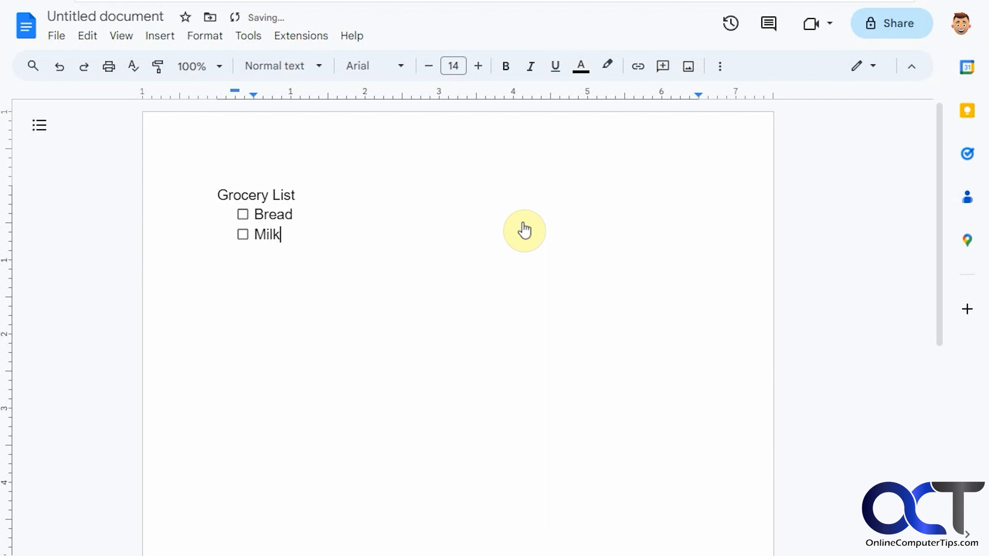
{"action": "type", "text": "Eggs"}
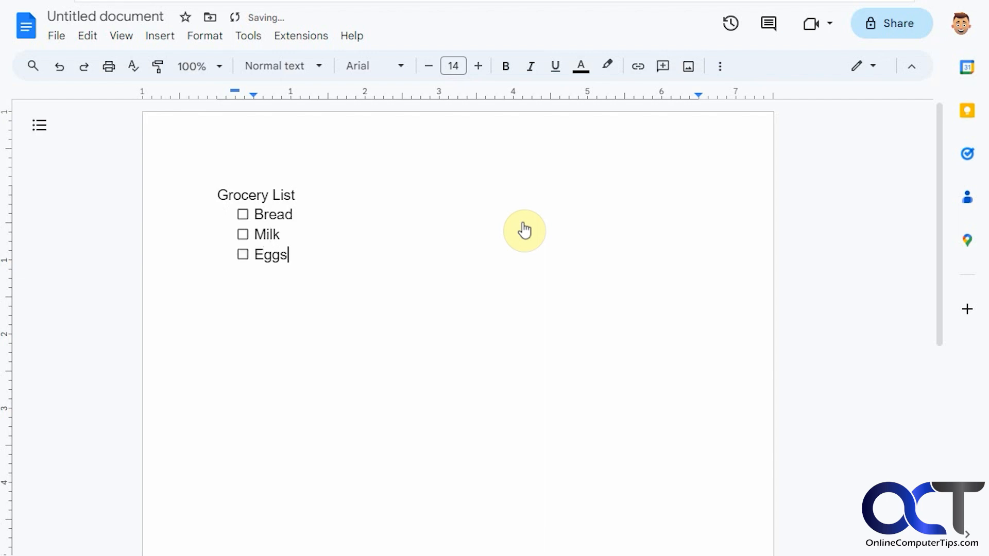
{"action": "key", "text": "enter"}
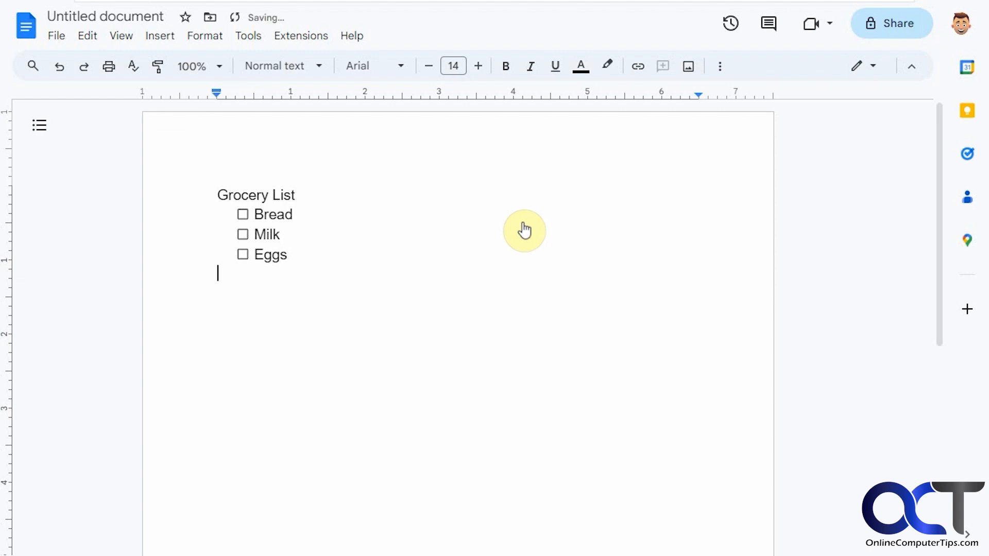
Add a new checklist item 'Onions' after Milk, ahead of Eggs
{"action": "type", "text": "@"}
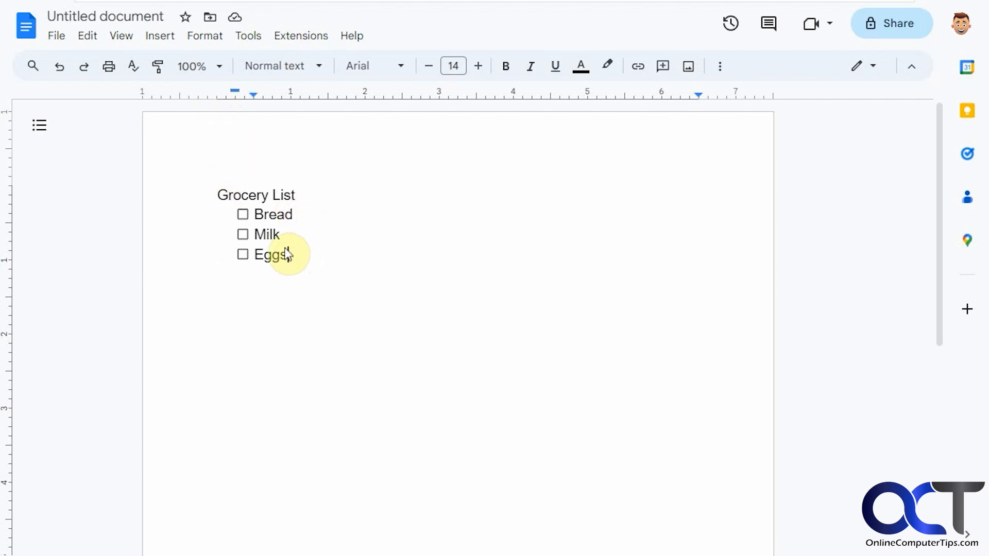
{"action": "key", "text": "enter"}
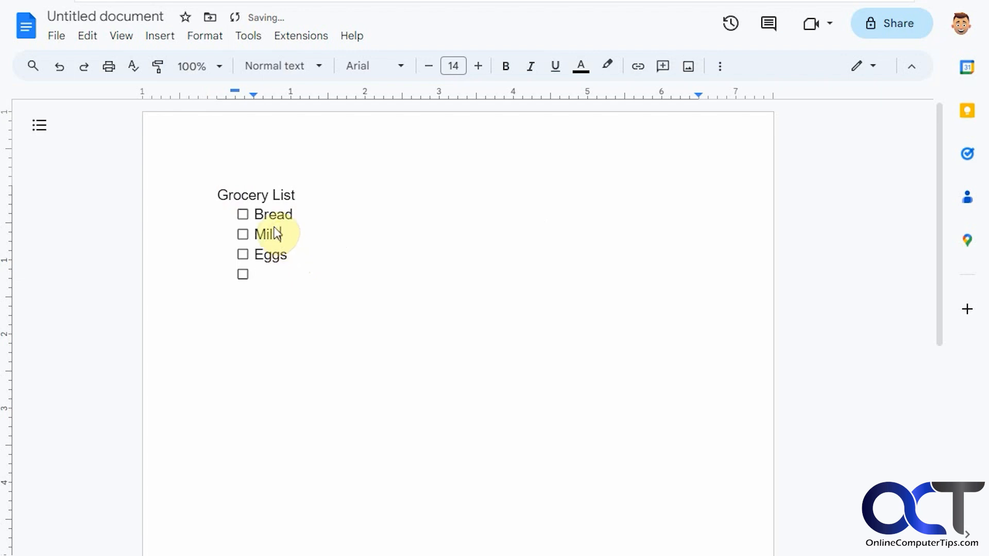
{"action": "key", "text": "Enter"}
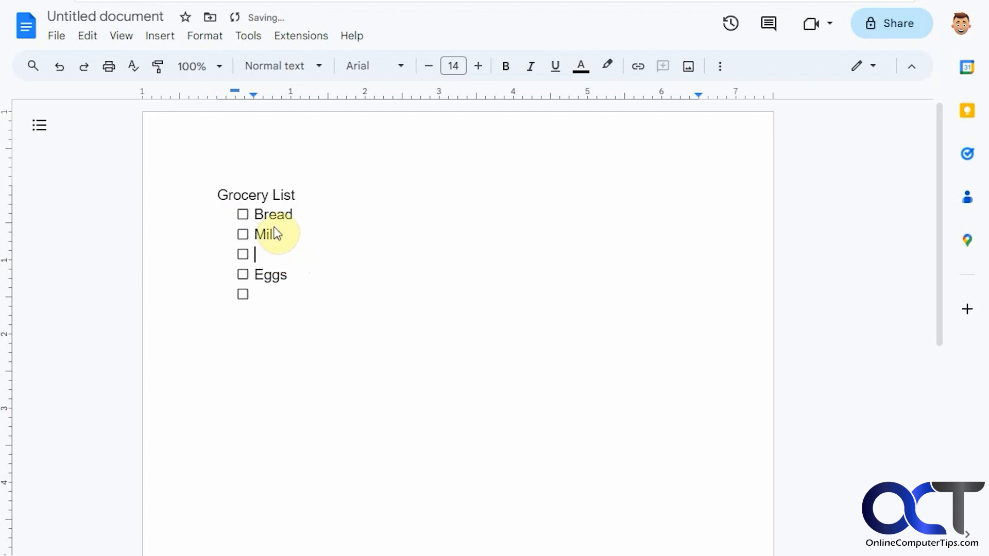
{"action": "type", "text": "Onio"}
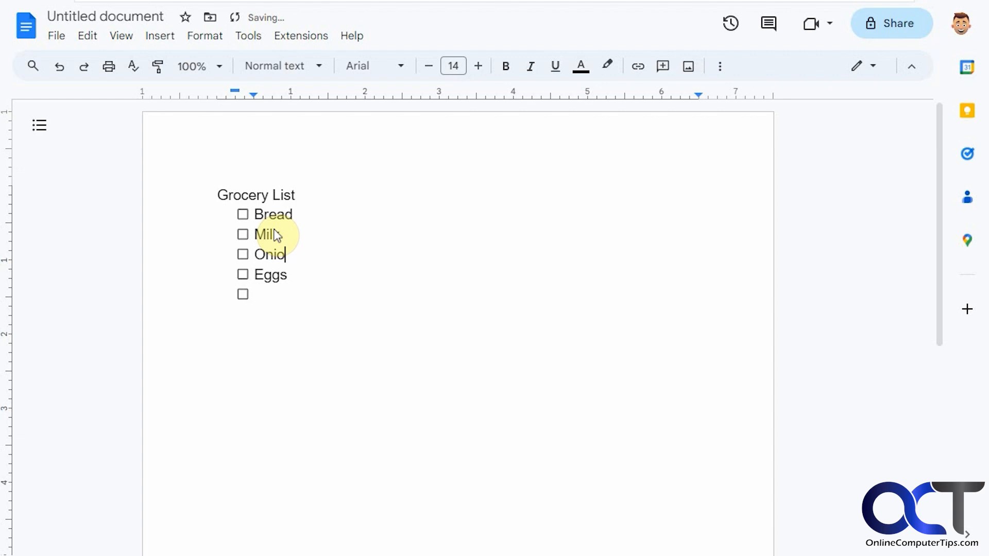
{"action": "type", "text": "ns"}
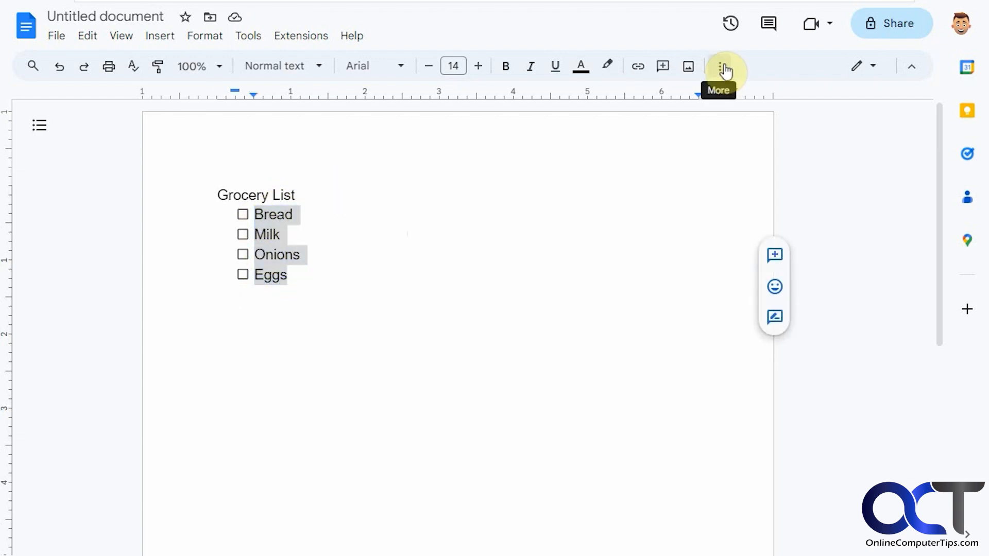
Reduce the checklist's left indent on the ruler so it lines up with the heading
{"action": "left_click", "coordinate": [725, 66]}
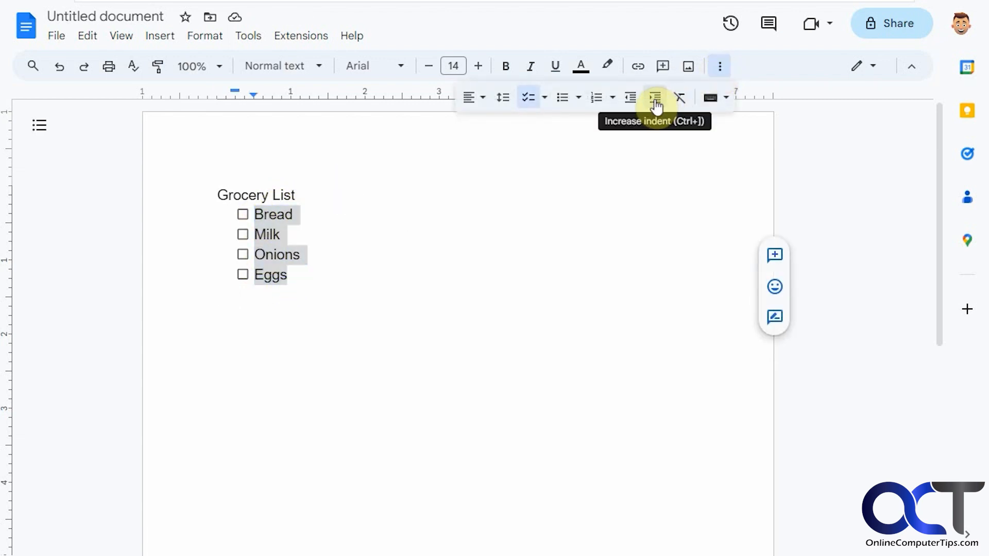
{"action": "mouse_move", "coordinate": [631, 102]}
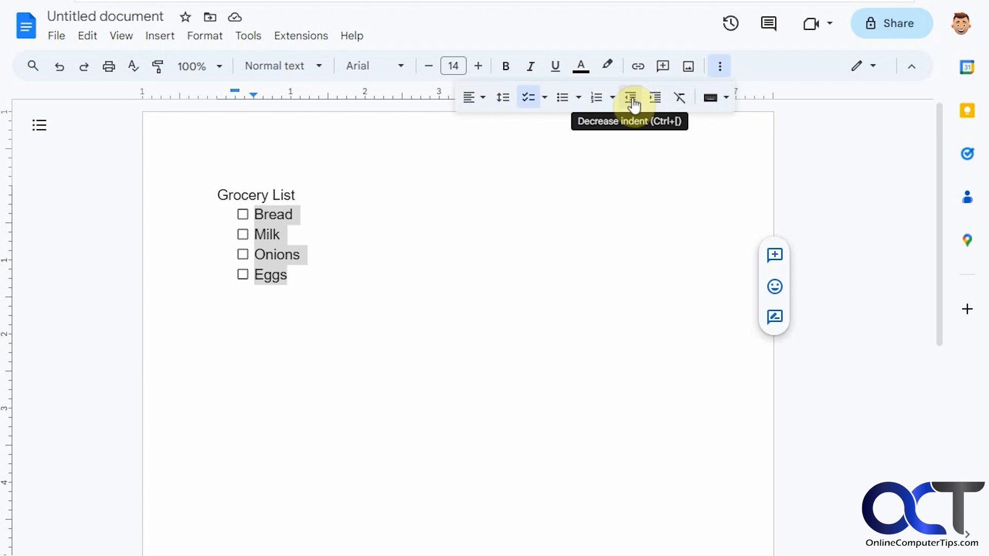
{"action": "mouse_move", "coordinate": [656, 97]}
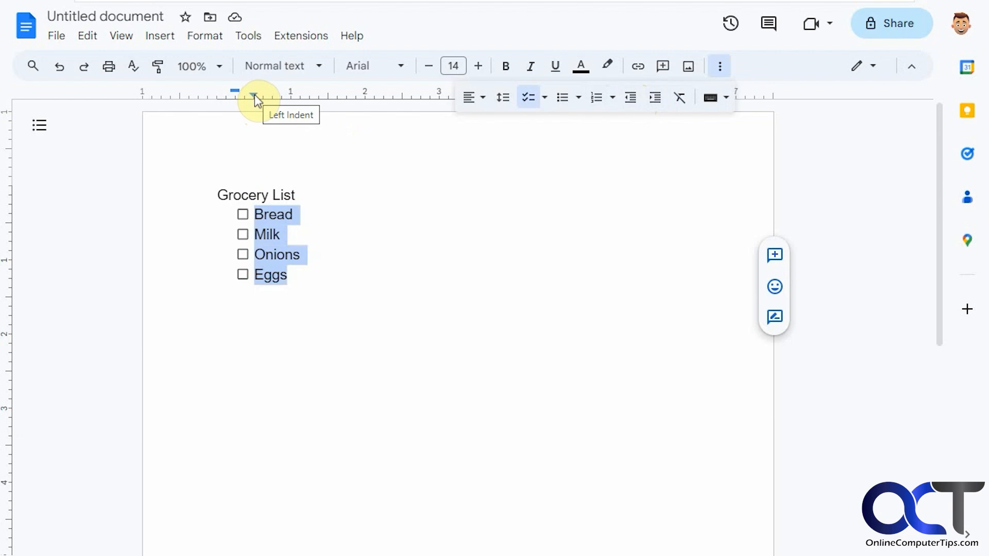
{"action": "left_click_drag", "start_coordinate": [256, 95], "coordinate": [221, 95]}
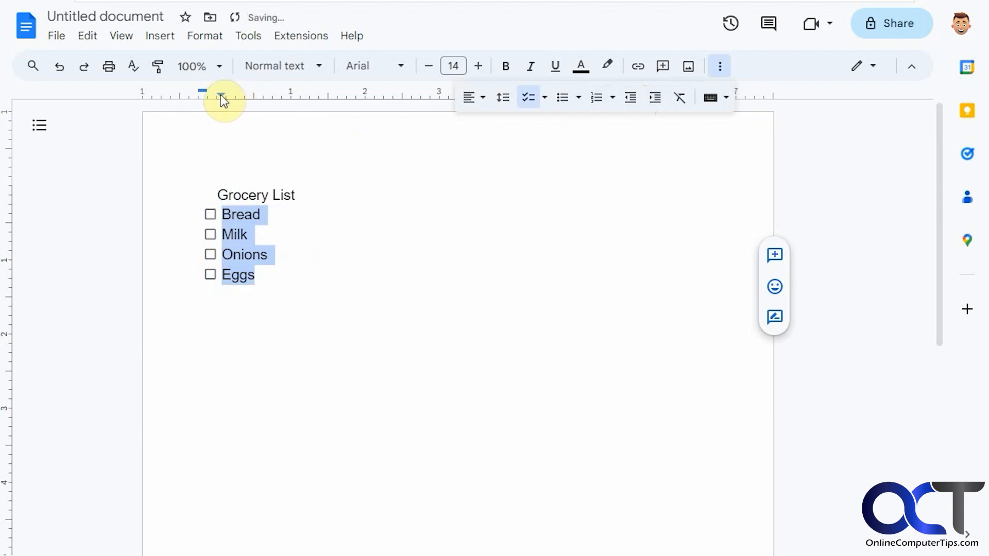
{"action": "left_click_drag", "start_coordinate": [202, 98], "coordinate": [232, 98]}
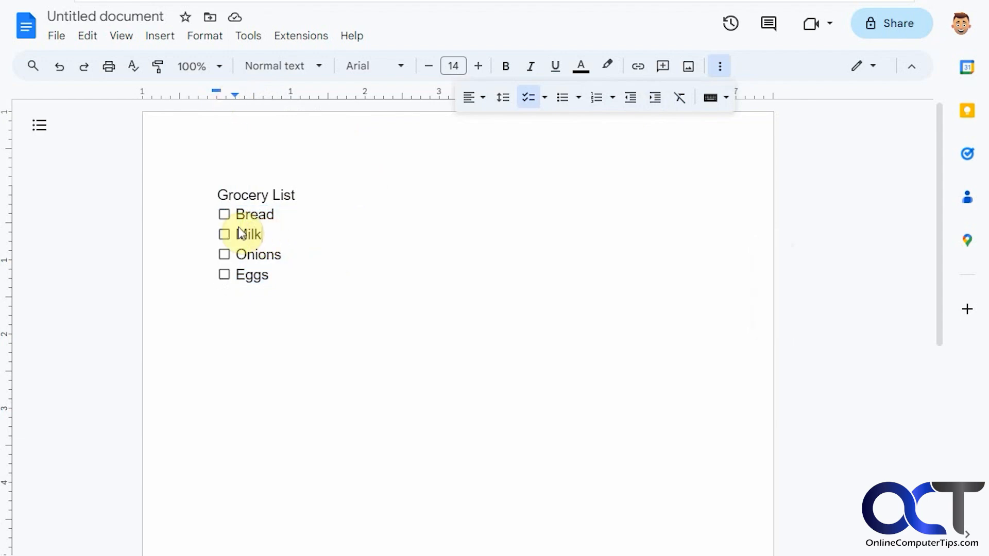
Check off Milk and apply strikethrough to the word via Format > Text
{"action": "left_click", "coordinate": [224, 234]}
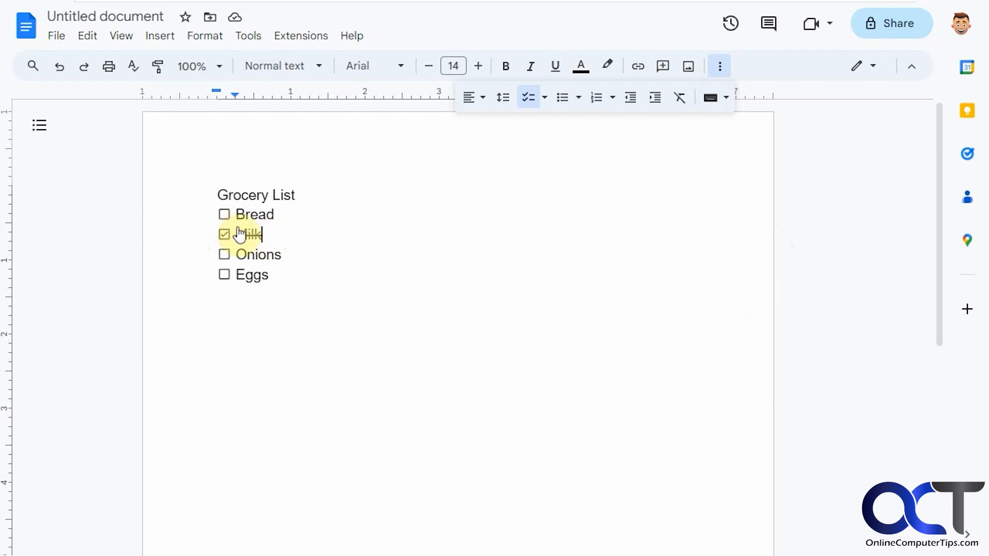
{"action": "left_click", "coordinate": [223, 234]}
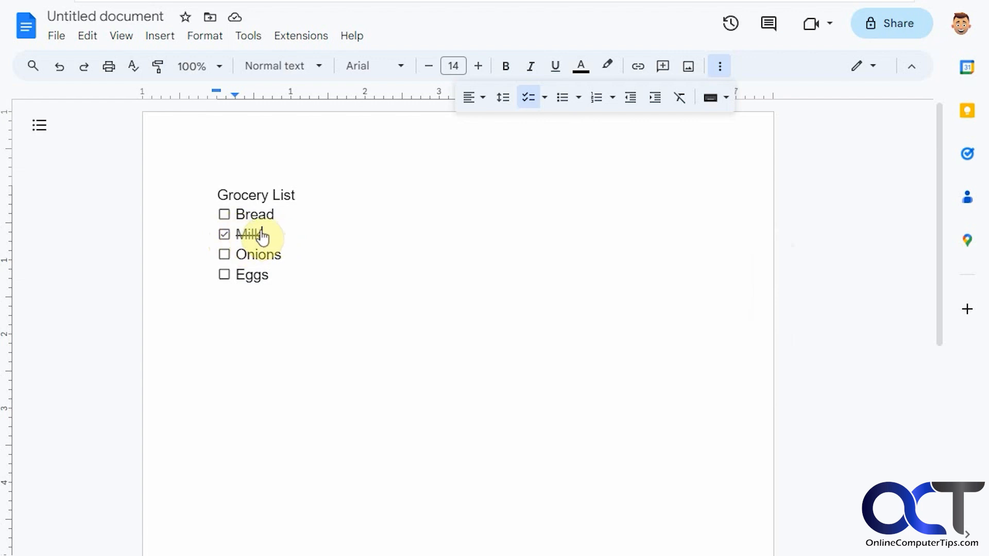
{"action": "double_click", "coordinate": [248, 234]}
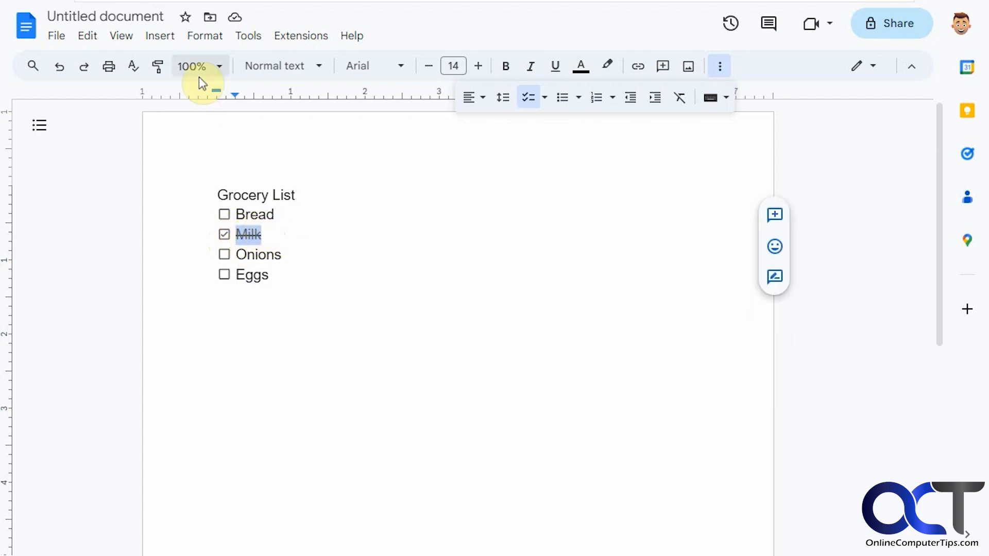
{"action": "left_click", "coordinate": [204, 36]}
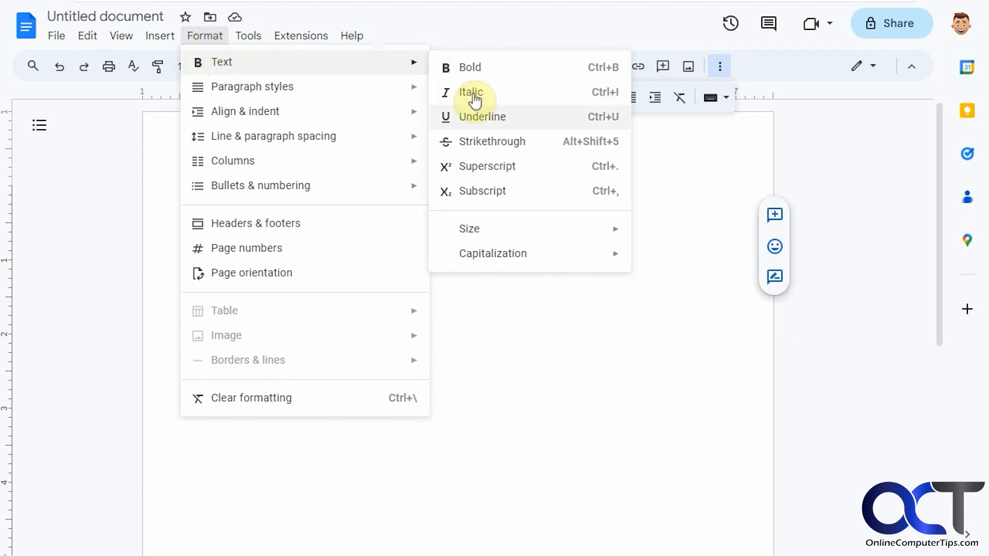
{"action": "left_click", "coordinate": [490, 141]}
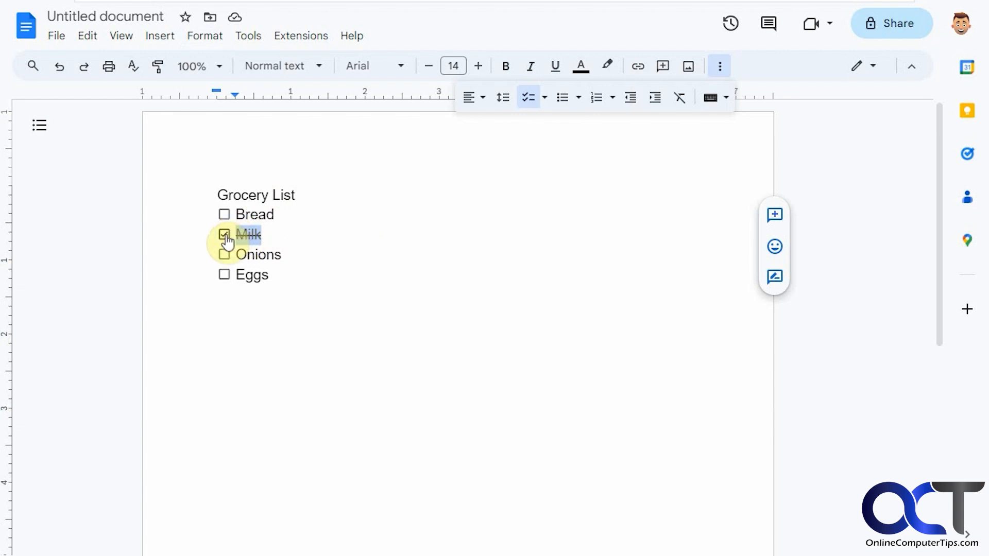
Uncheck Milk, clear the manual strikethrough, then re-check it so it shows struck through
{"action": "left_click", "coordinate": [224, 235]}
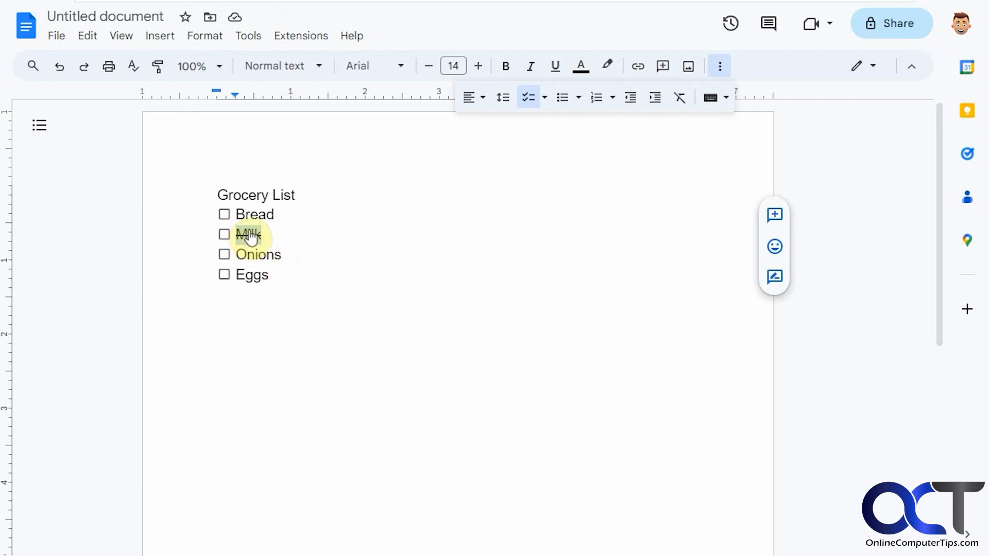
{"action": "left_click", "coordinate": [204, 35]}
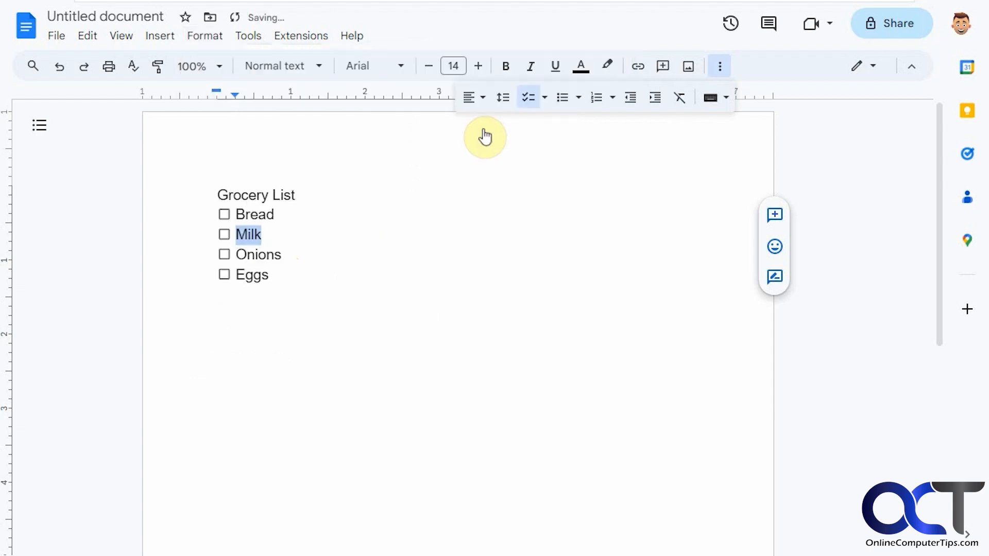
{"action": "left_click", "coordinate": [223, 234]}
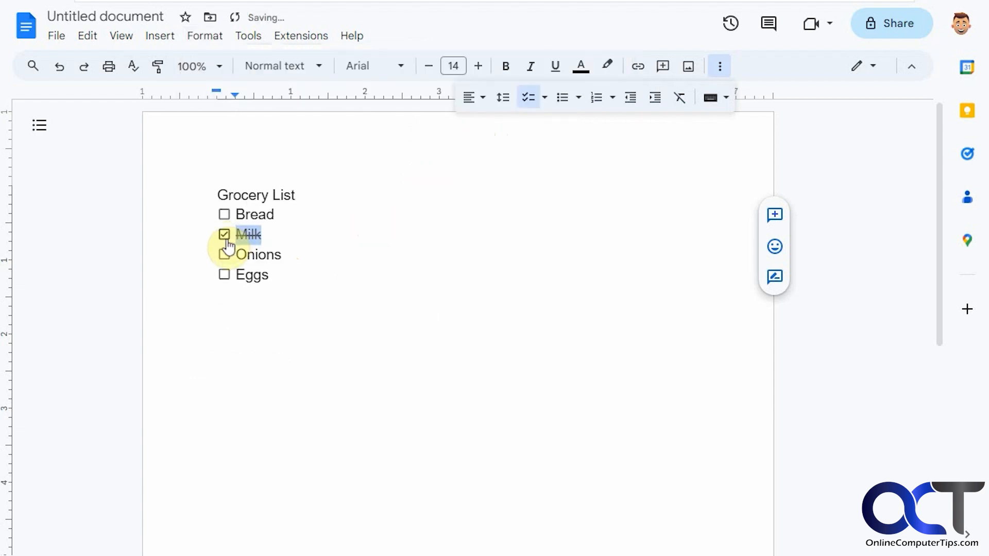